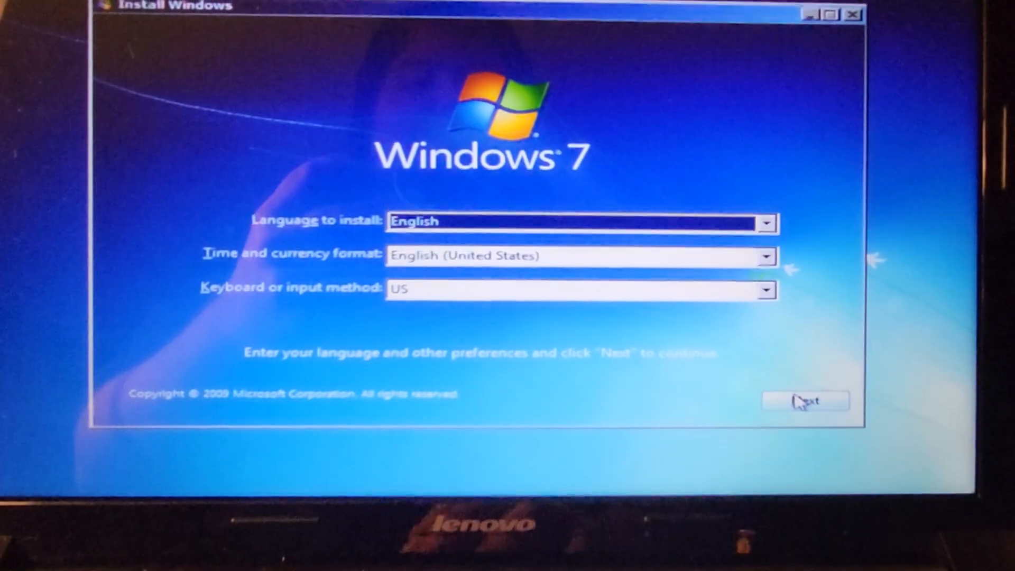
- Accept English language settings, start Install now, and confirm the Windows 7 edition
click(804, 400)
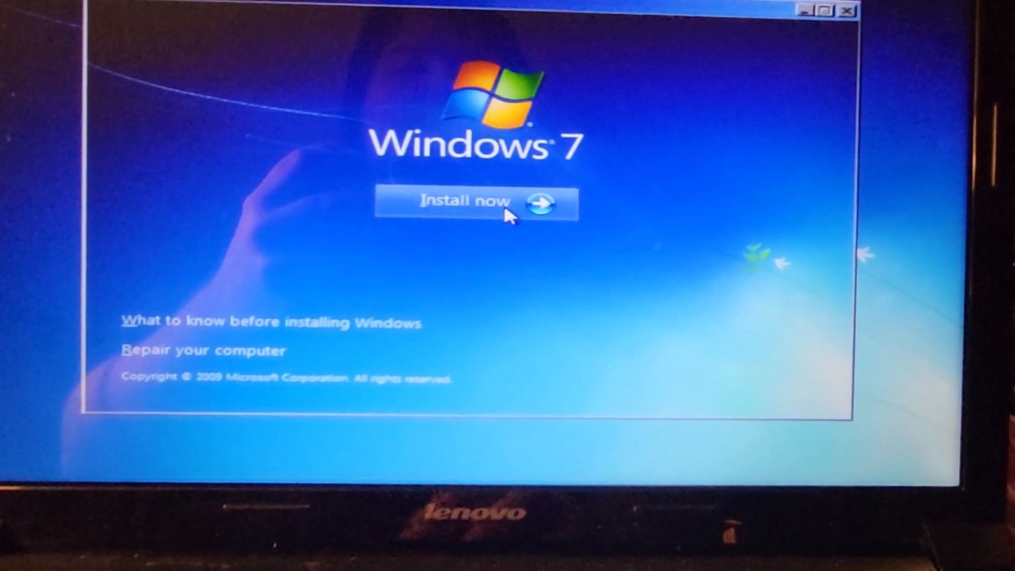
click(467, 202)
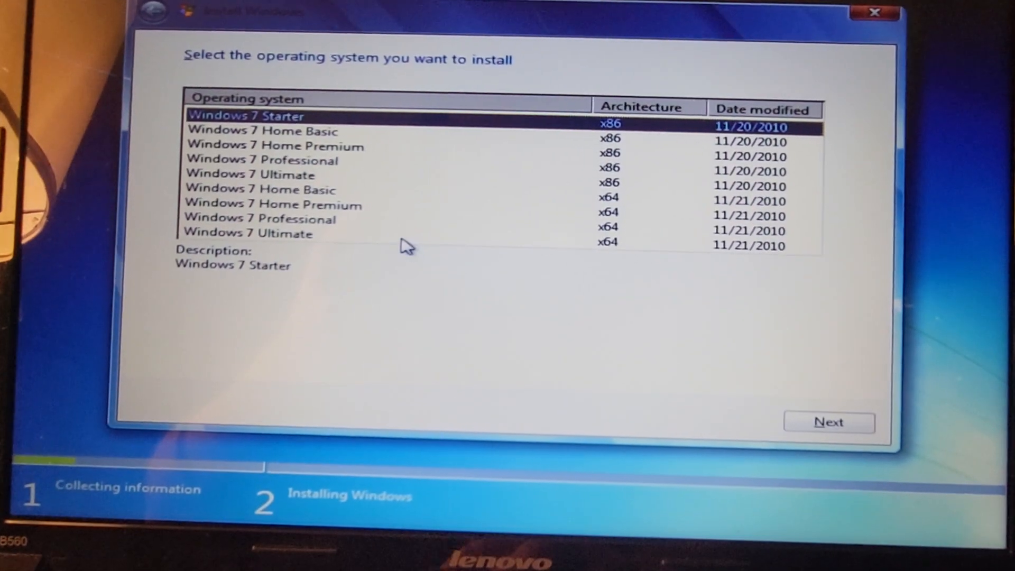
click(829, 421)
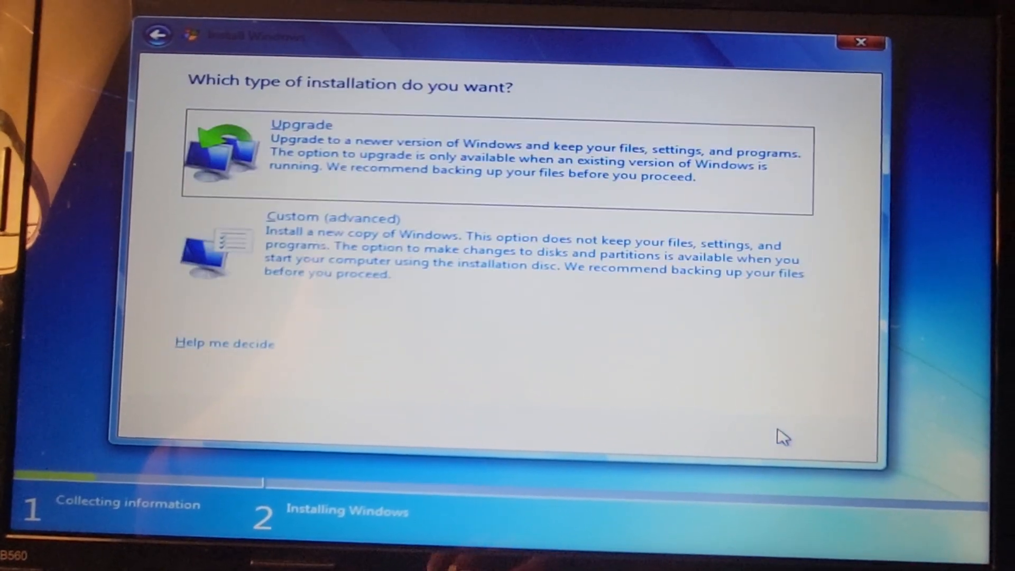
- Run a Custom install onto Disk 0 Partition 2, accepting the Windows.old warning
click(330, 218)
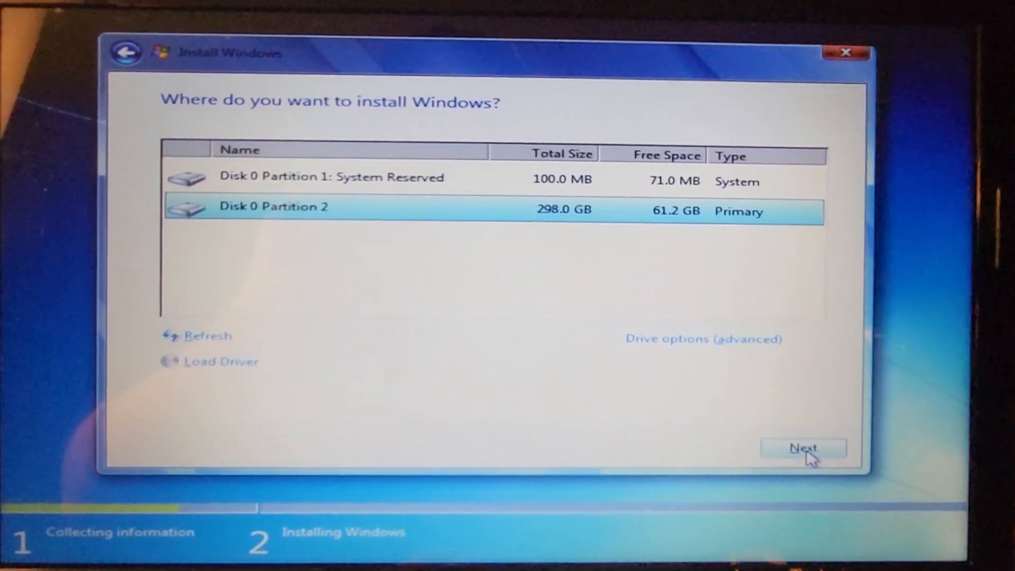
click(803, 448)
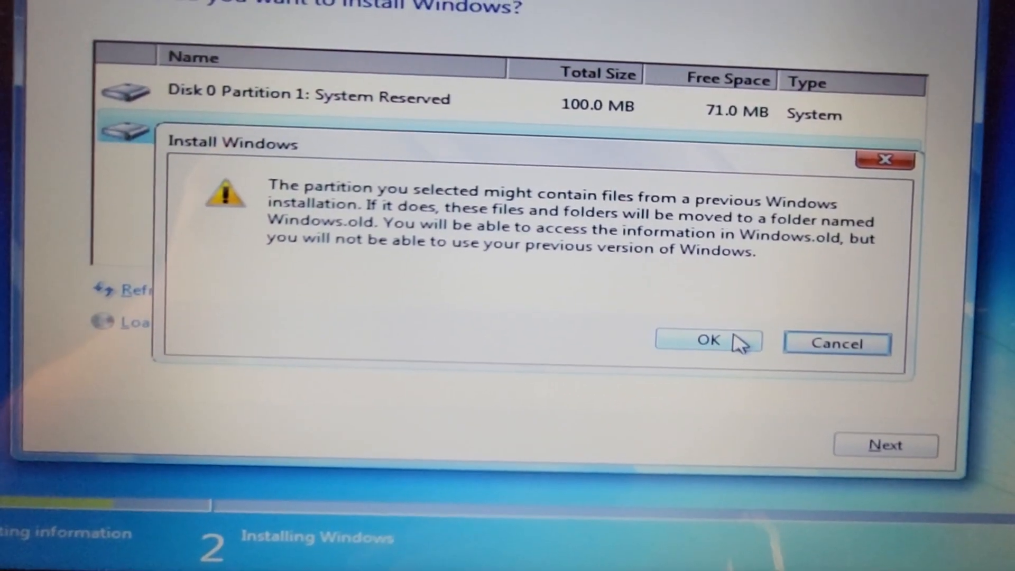
click(707, 341)
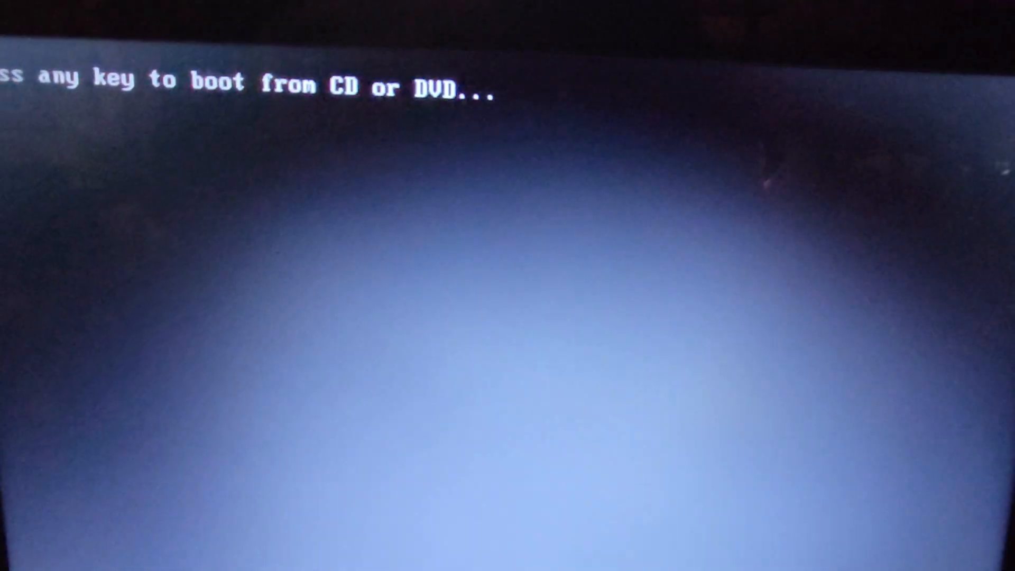
- Pass the boot prompt and launch Windows Setup [EMS Enabled] from Boot Manager
key(enter)
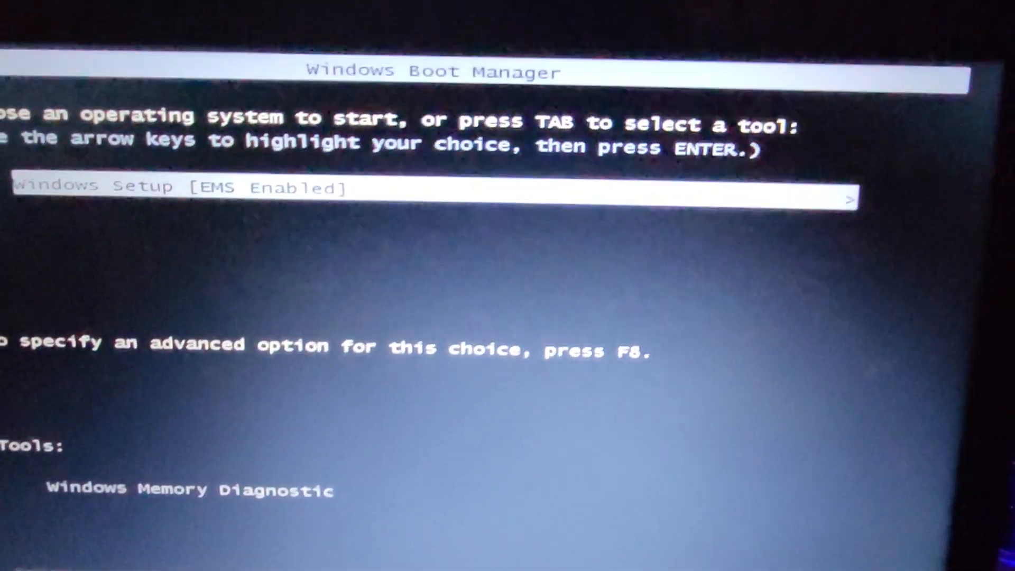
key(enter)
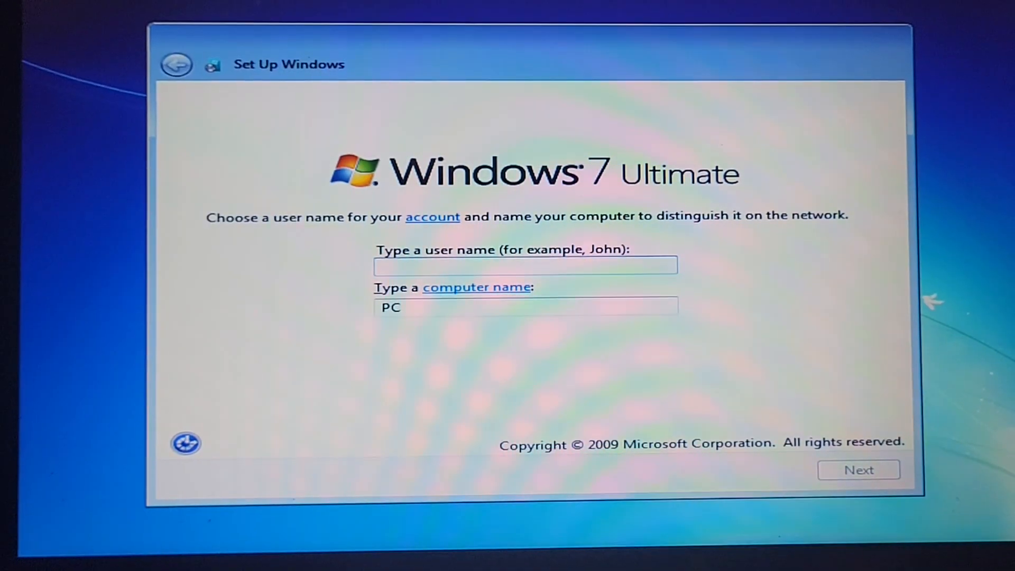
- Confirm the user name and computer name PC to reach the password page
click(857, 470)
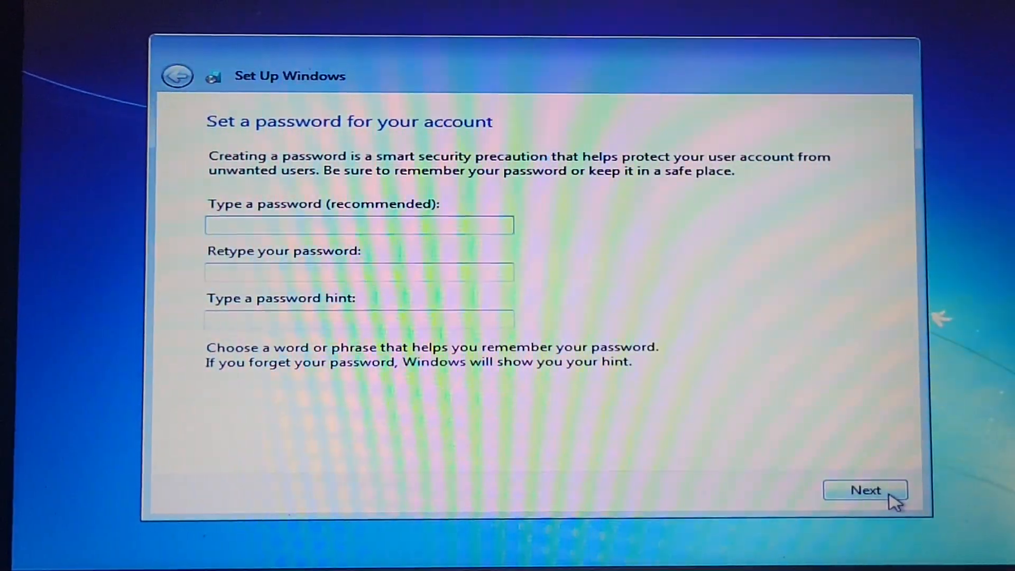